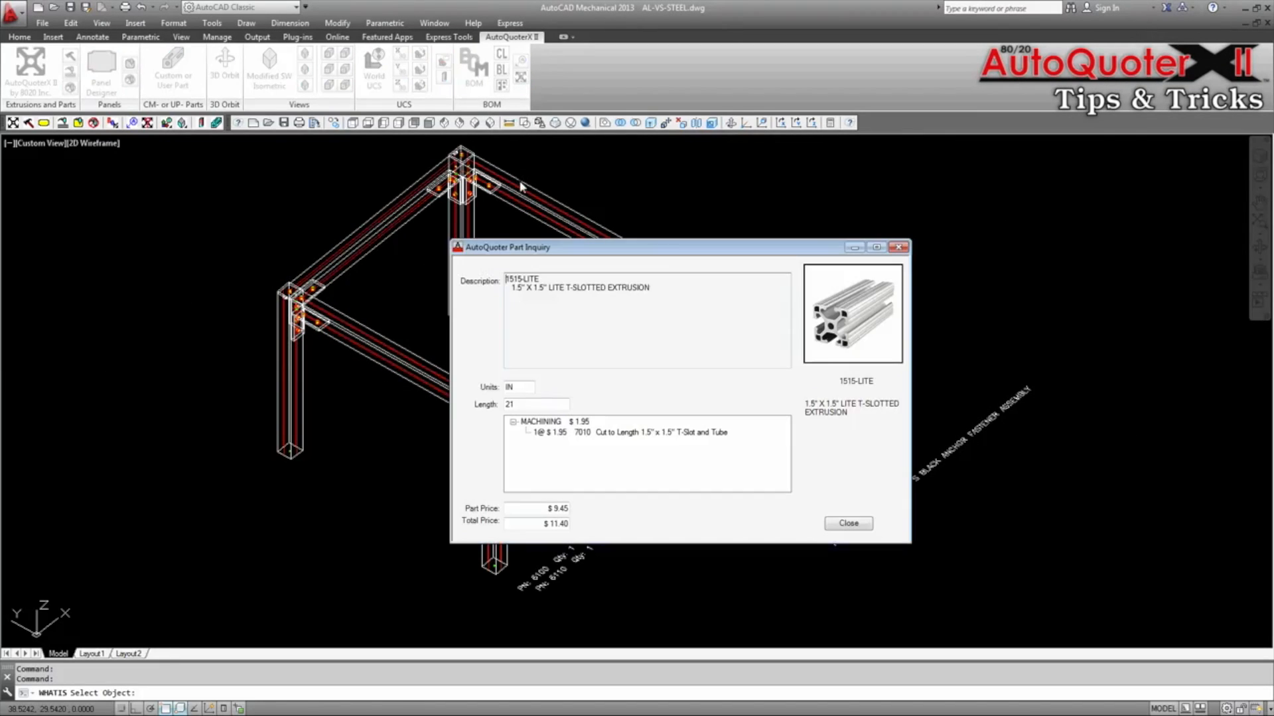
mouse_move(784, 440)
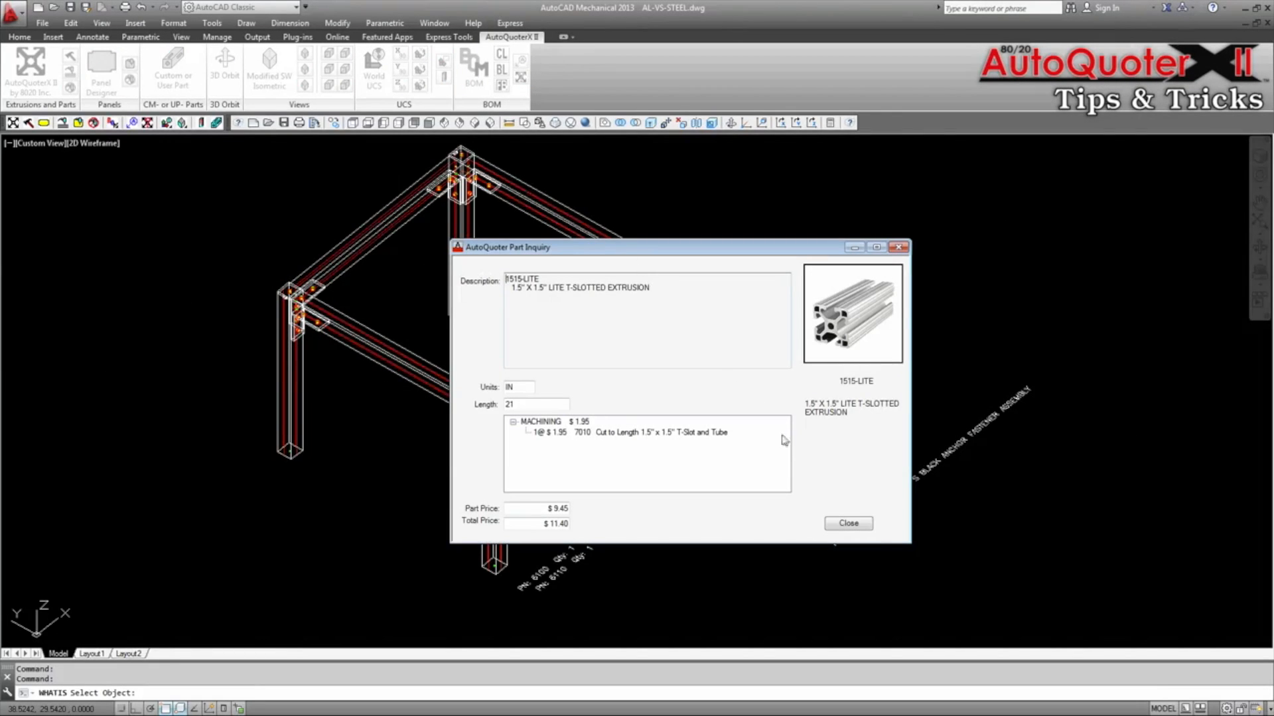
- Review Part Inquiry prices for 1515-LITE, 1010-BLACK and the 3359 anchor fastener, closing each
click(848, 523)
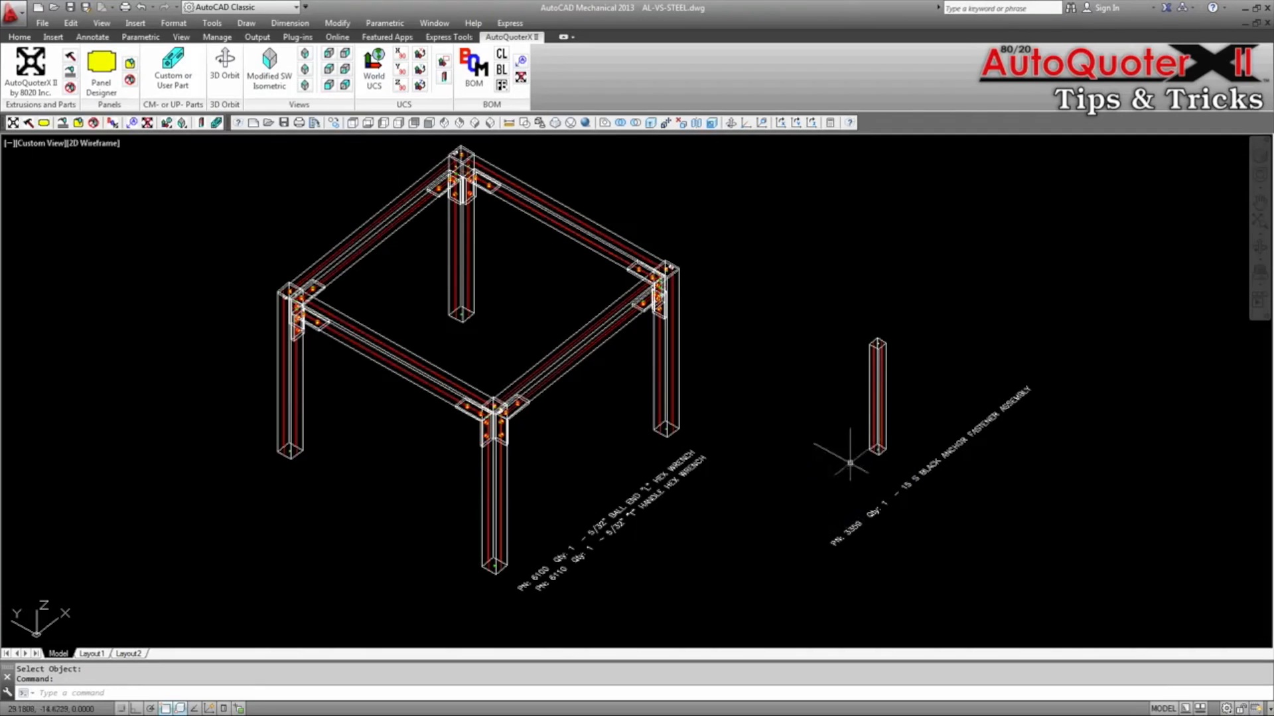
click(520, 78)
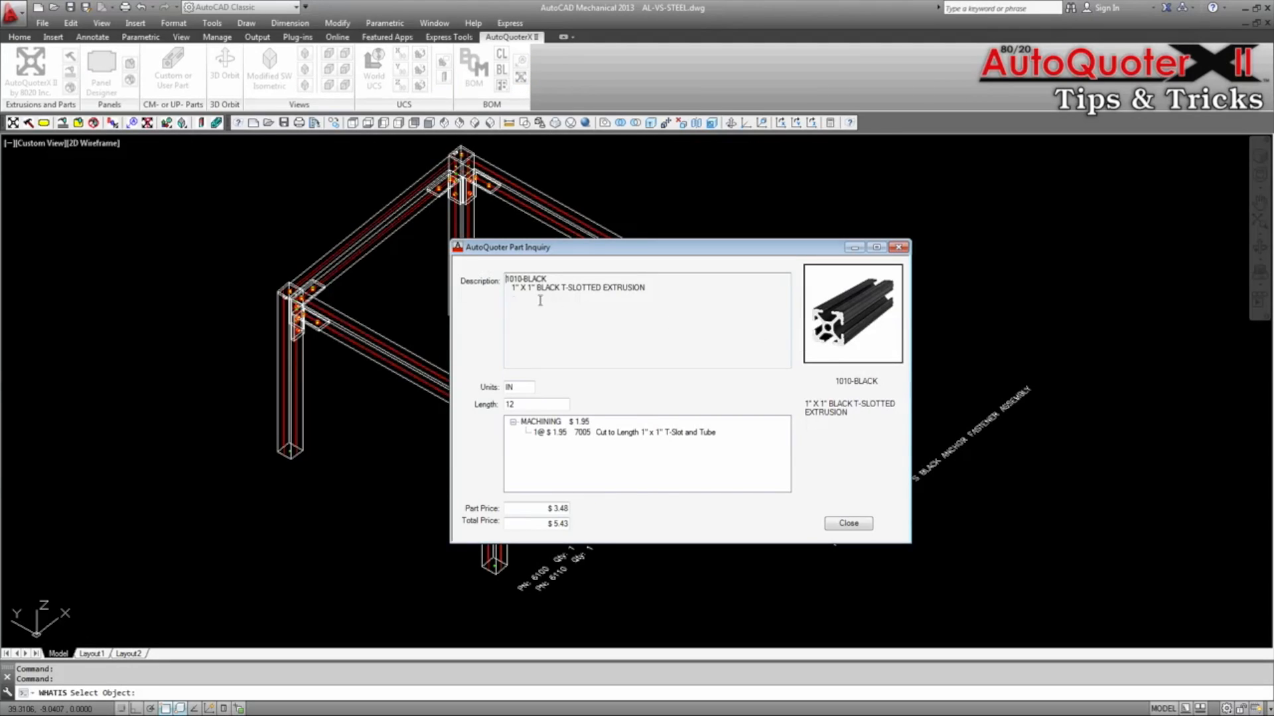
mouse_move(818, 496)
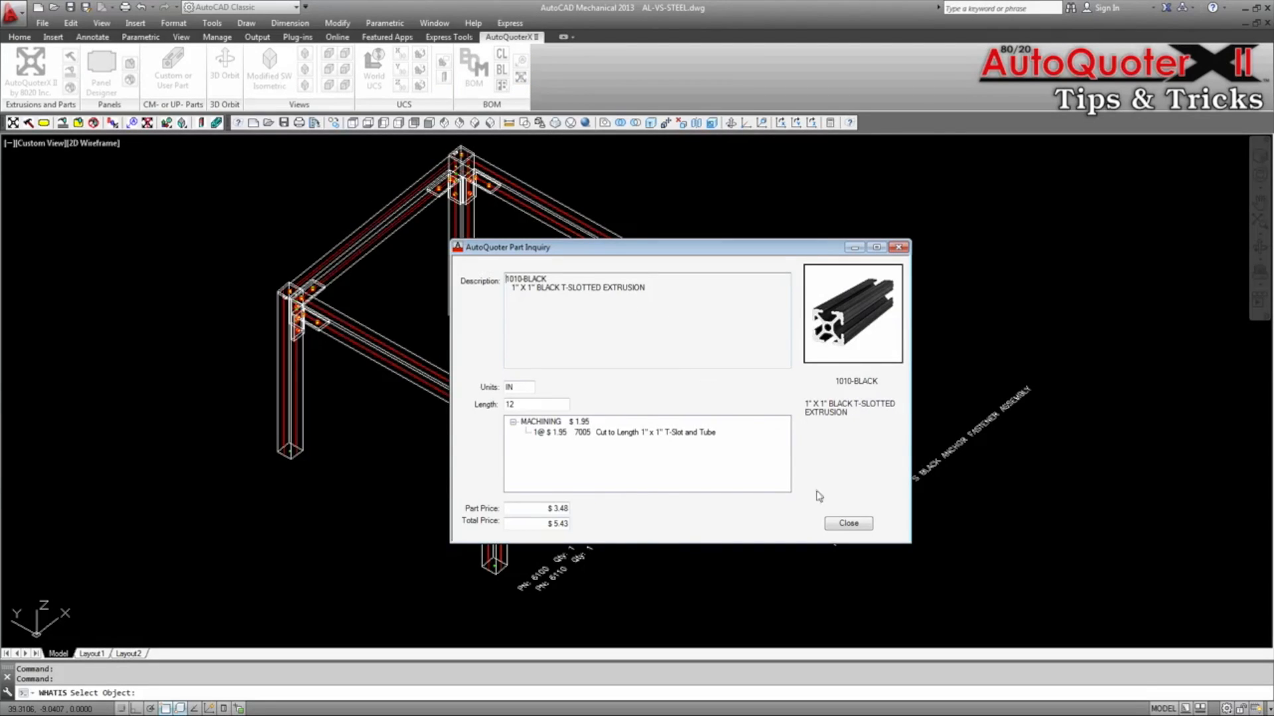
click(848, 523)
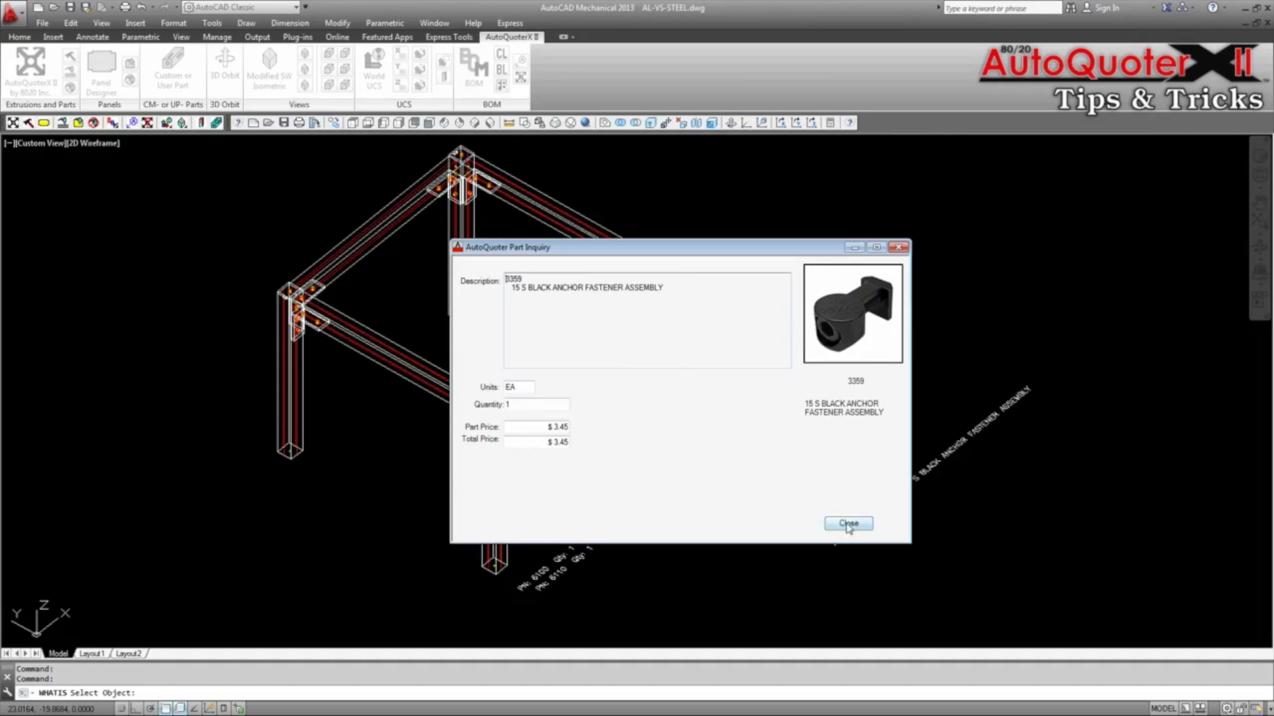
click(847, 523)
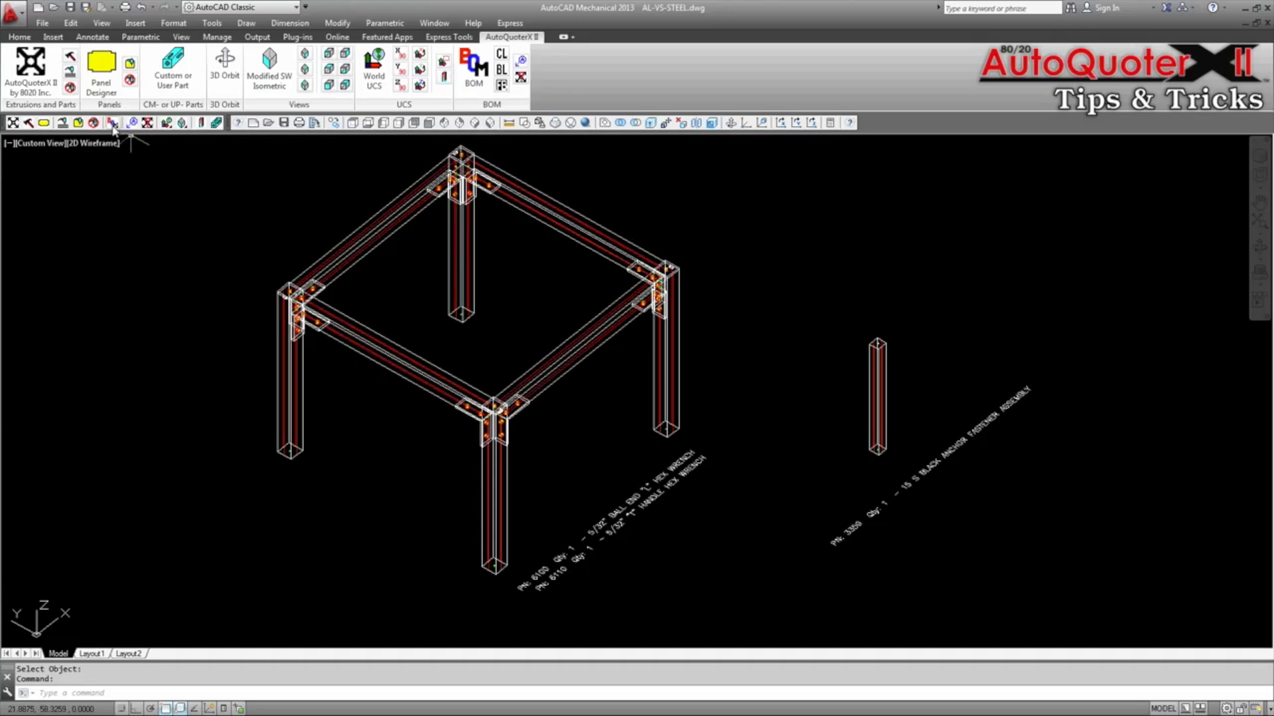
- Generate the BOM via the Report Header Wizard with blank headers, yielding a one-kit report totaling $160.43
click(111, 122)
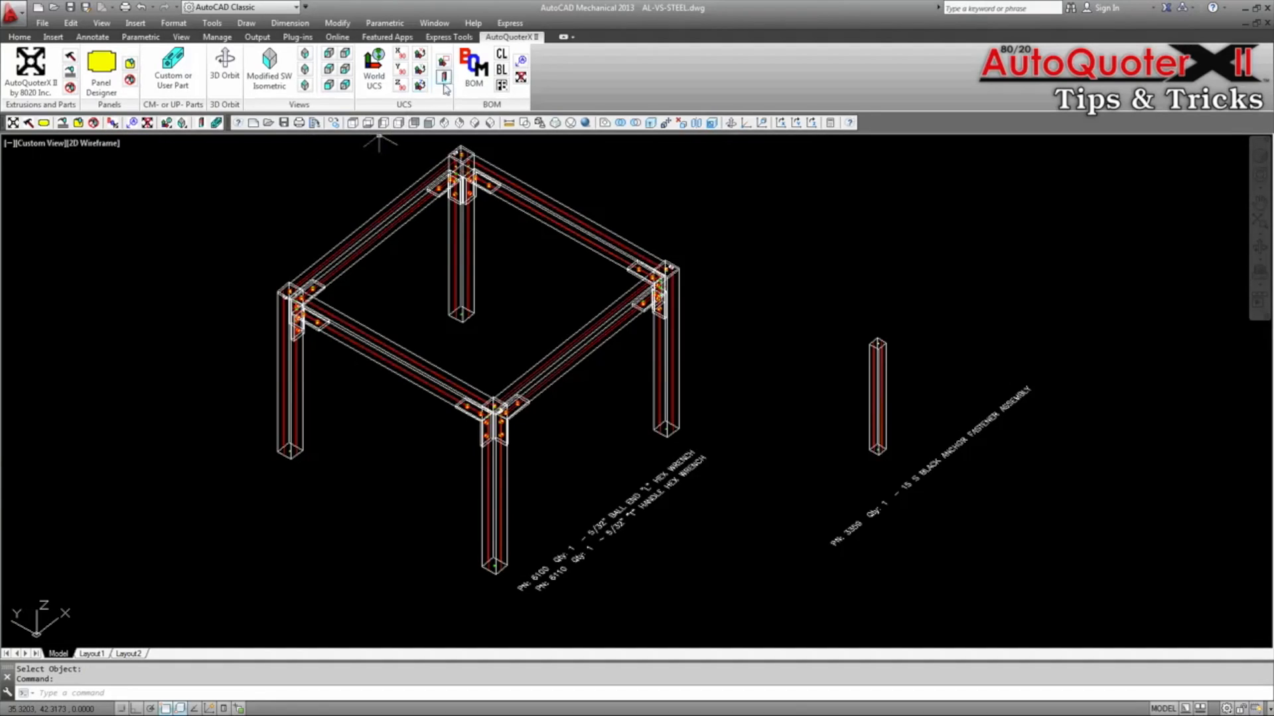
click(472, 66)
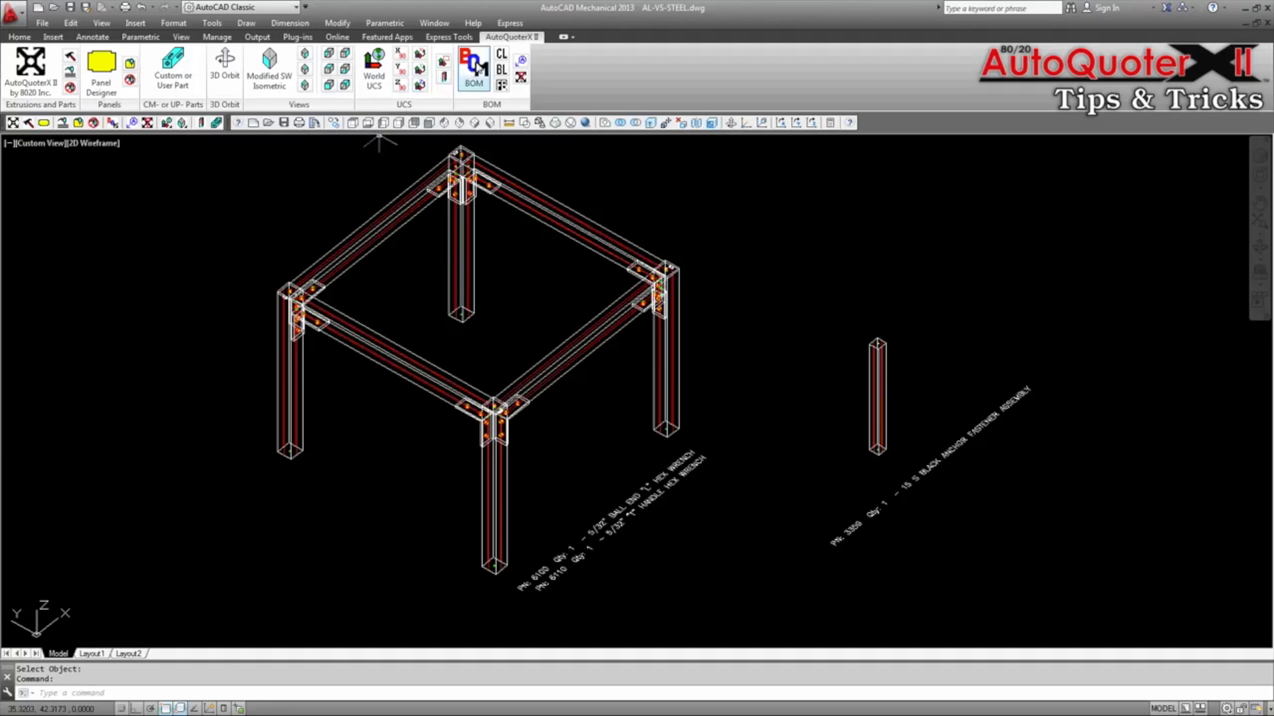
click(474, 69)
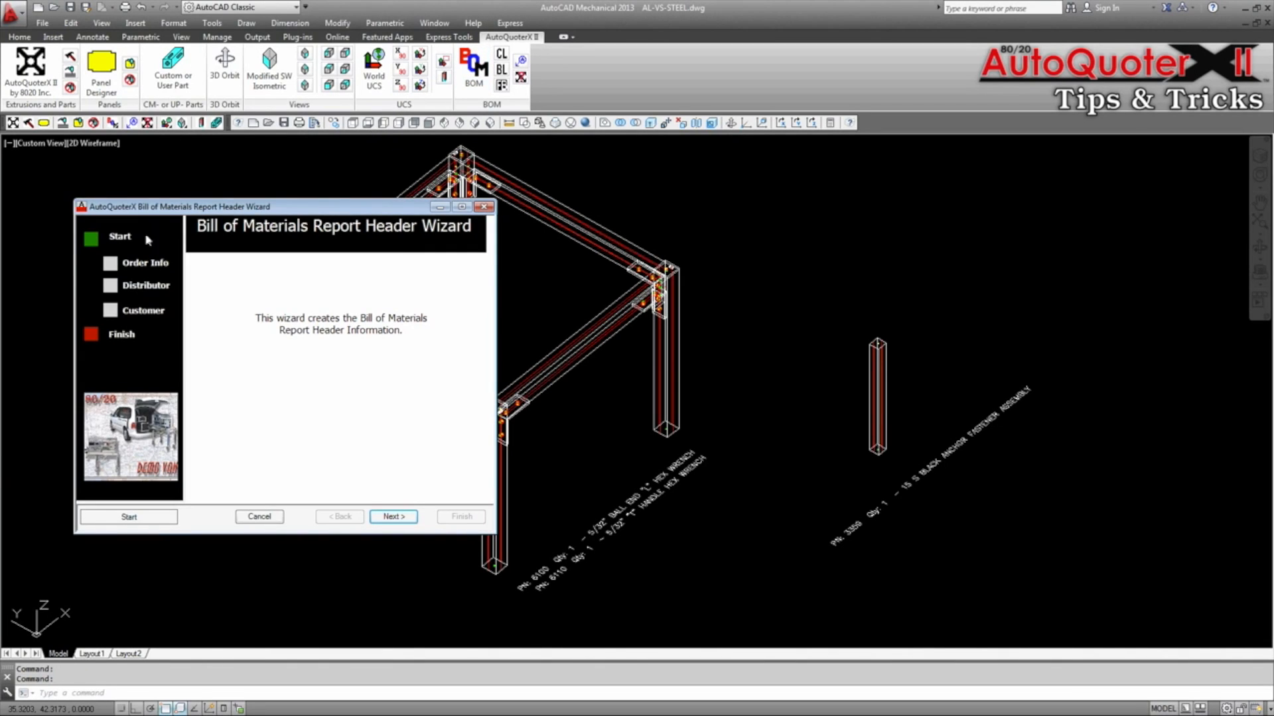
click(393, 516)
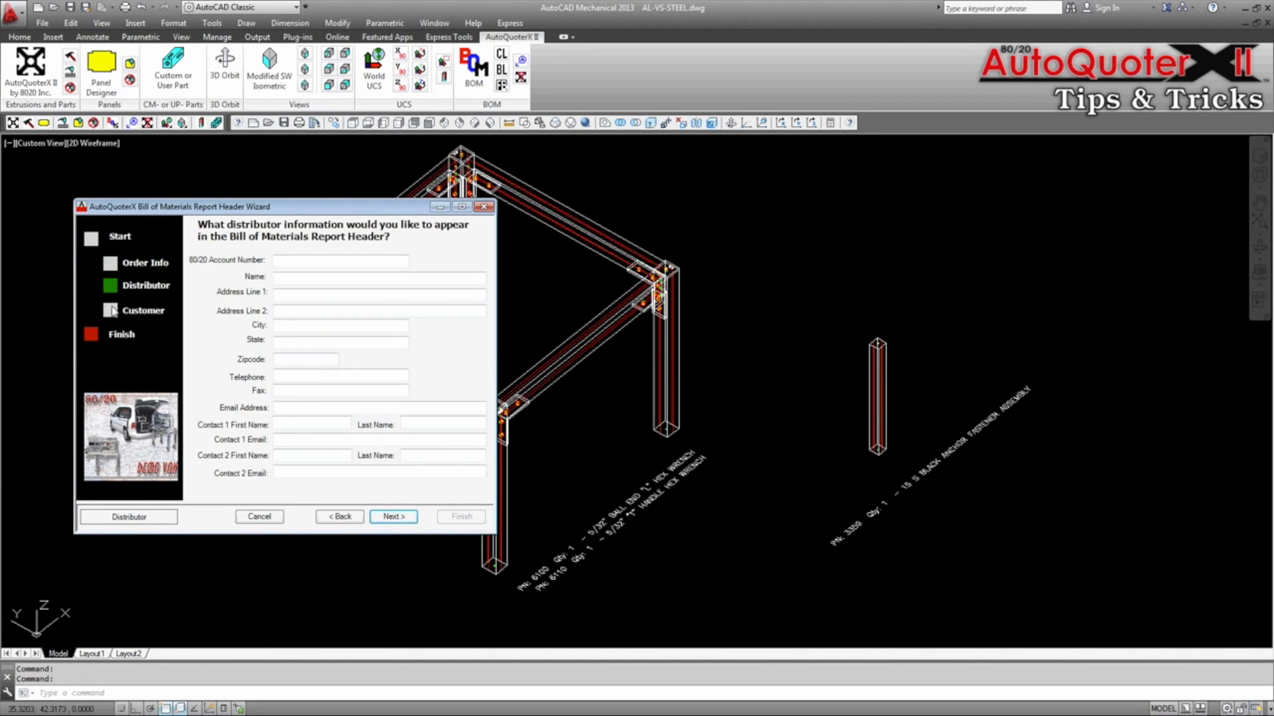
click(393, 516)
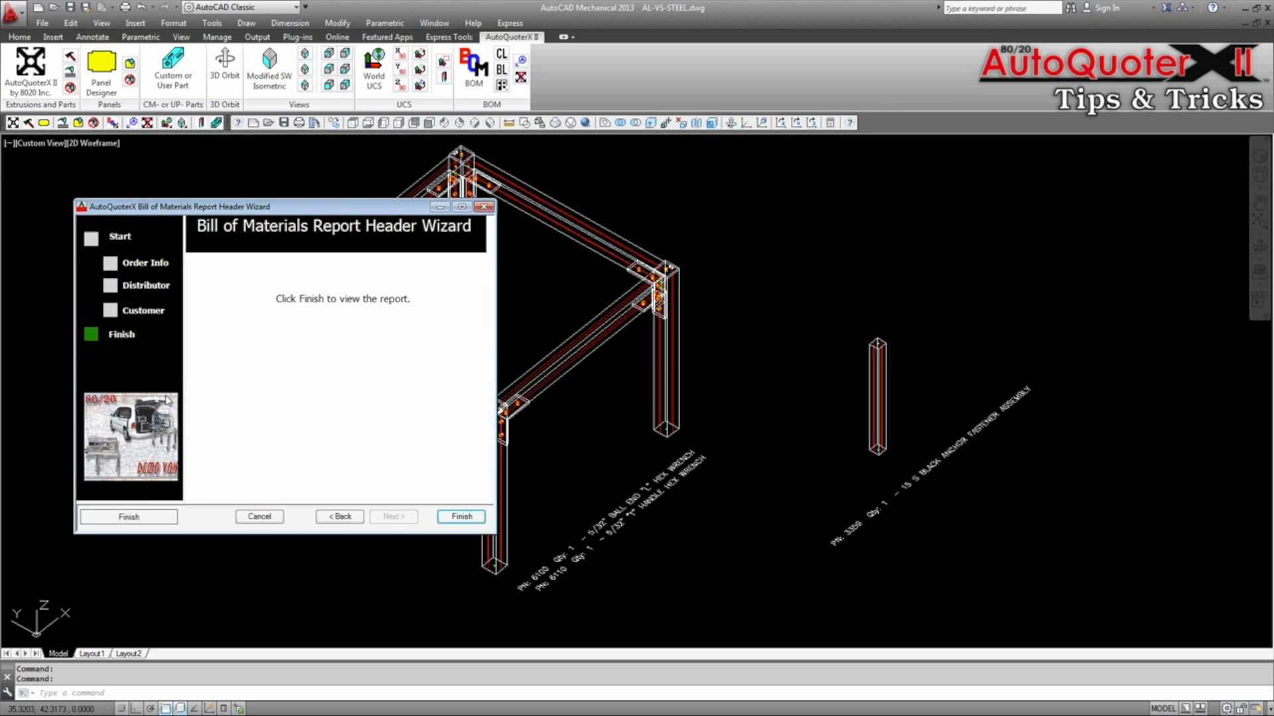
click(460, 516)
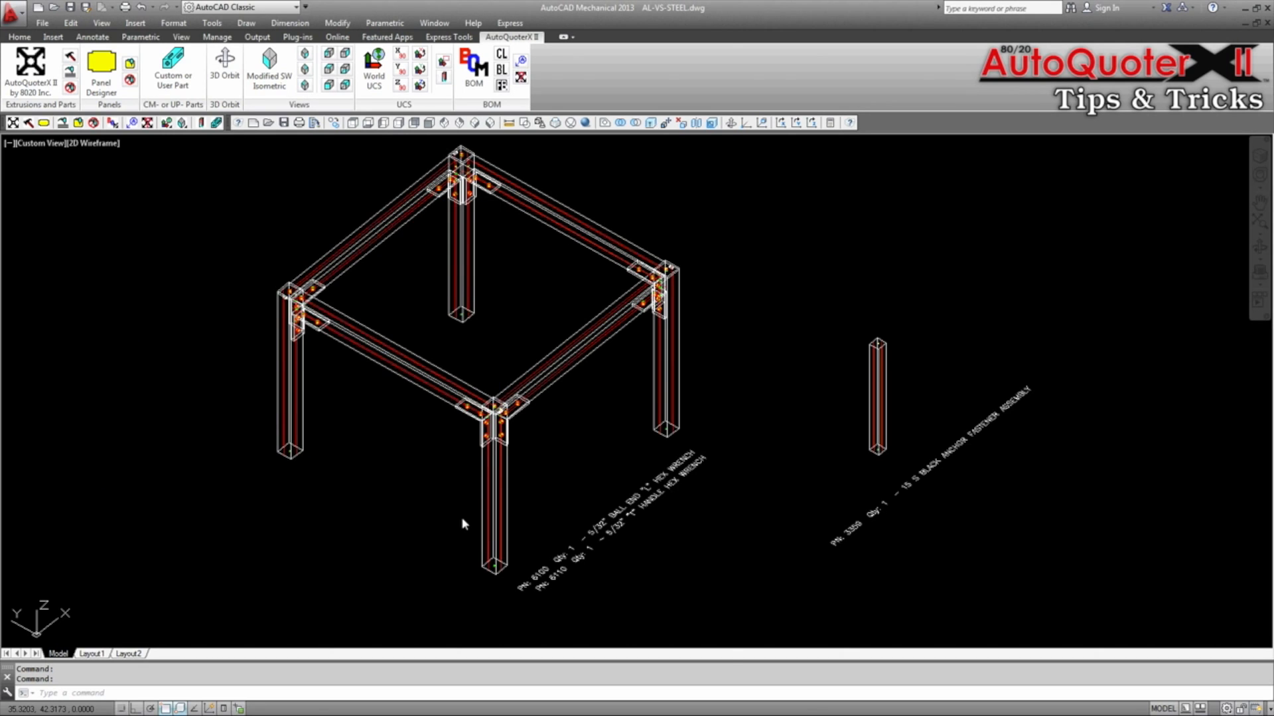
click(474, 64)
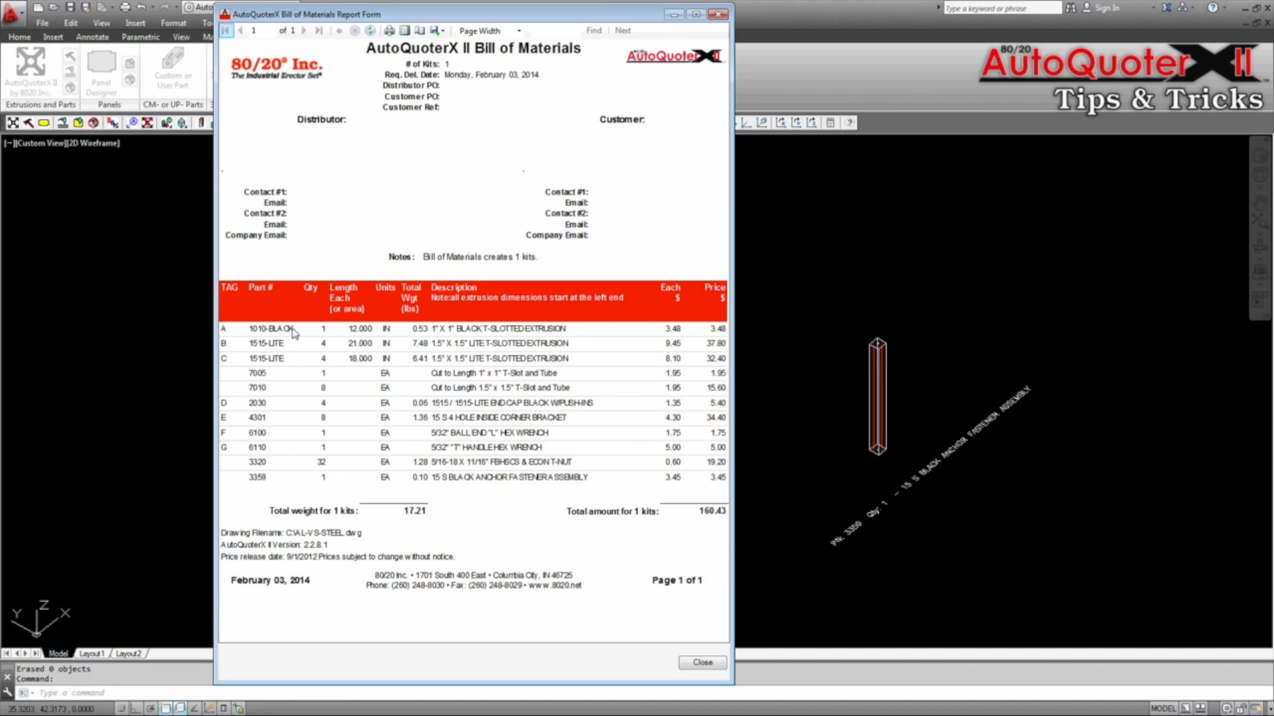
mouse_move(244, 491)
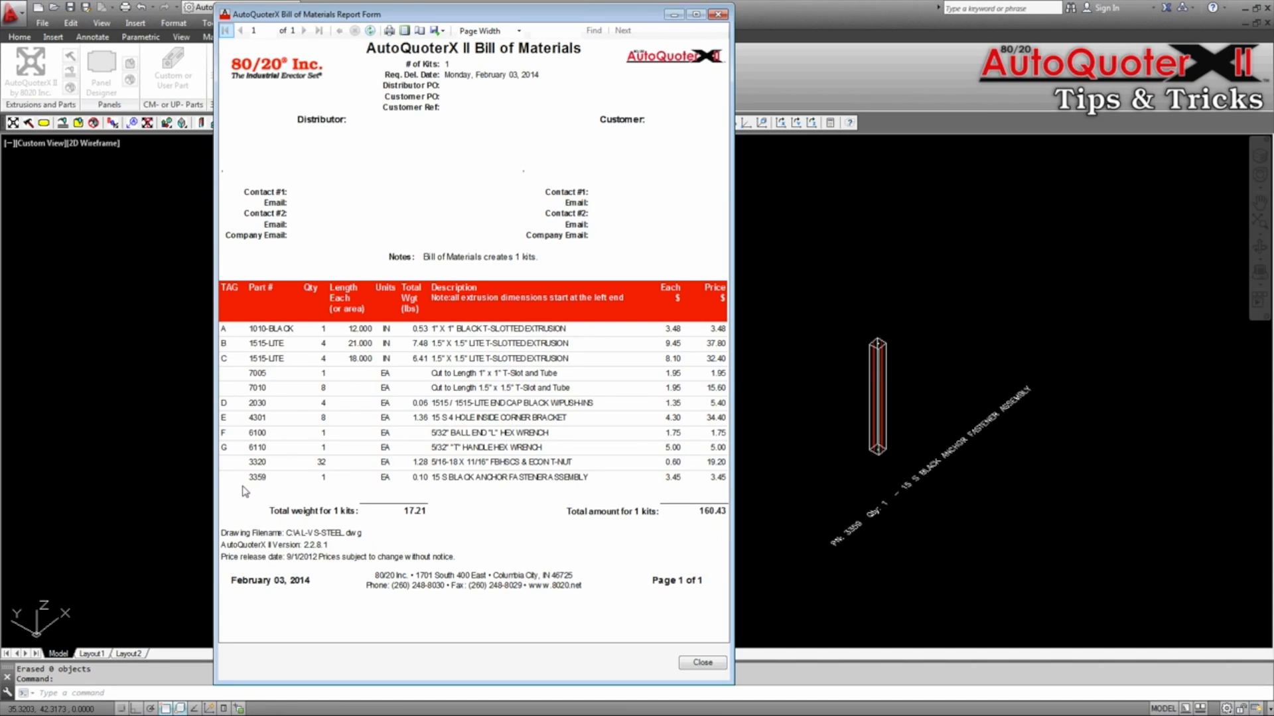
mouse_move(260, 500)
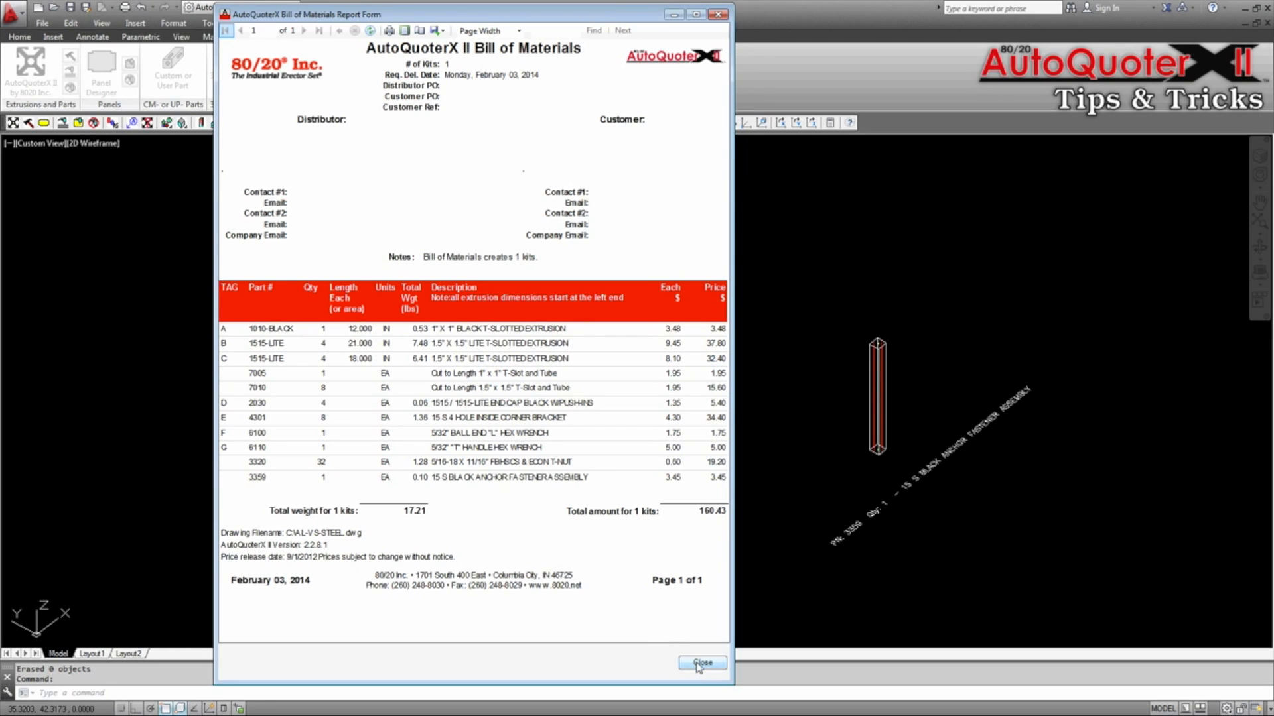
click(700, 662)
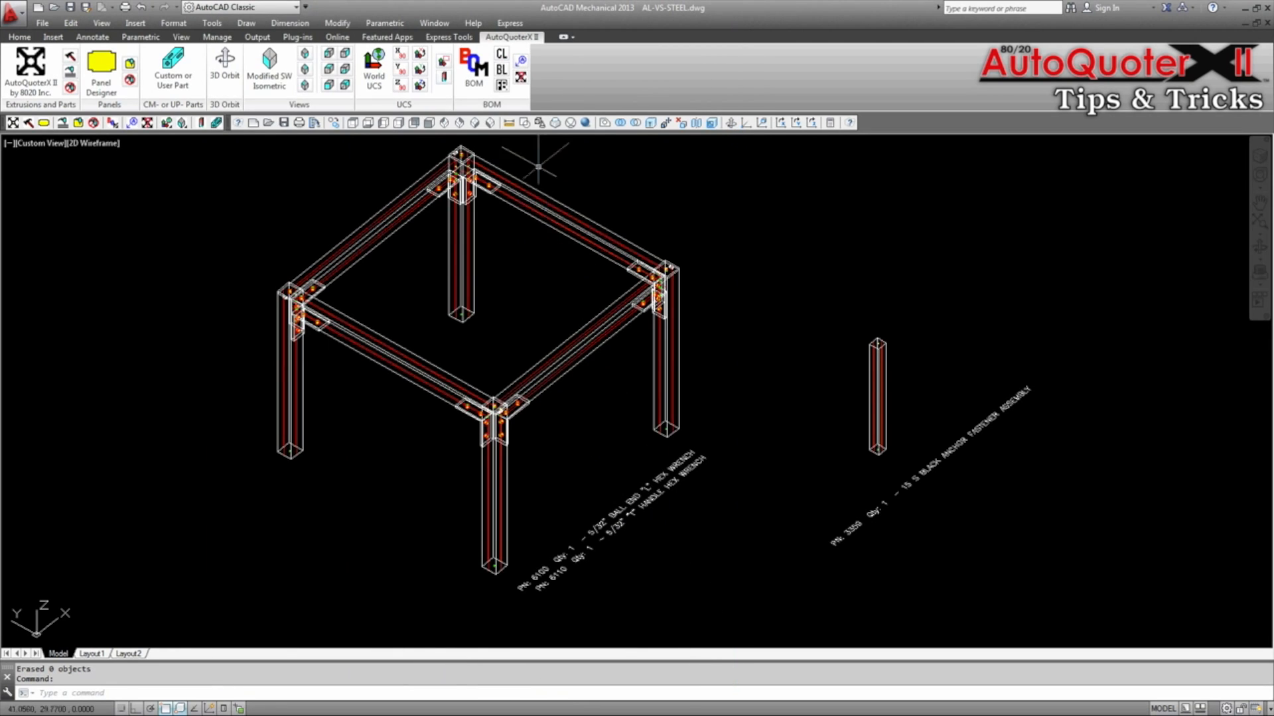
click(475, 63)
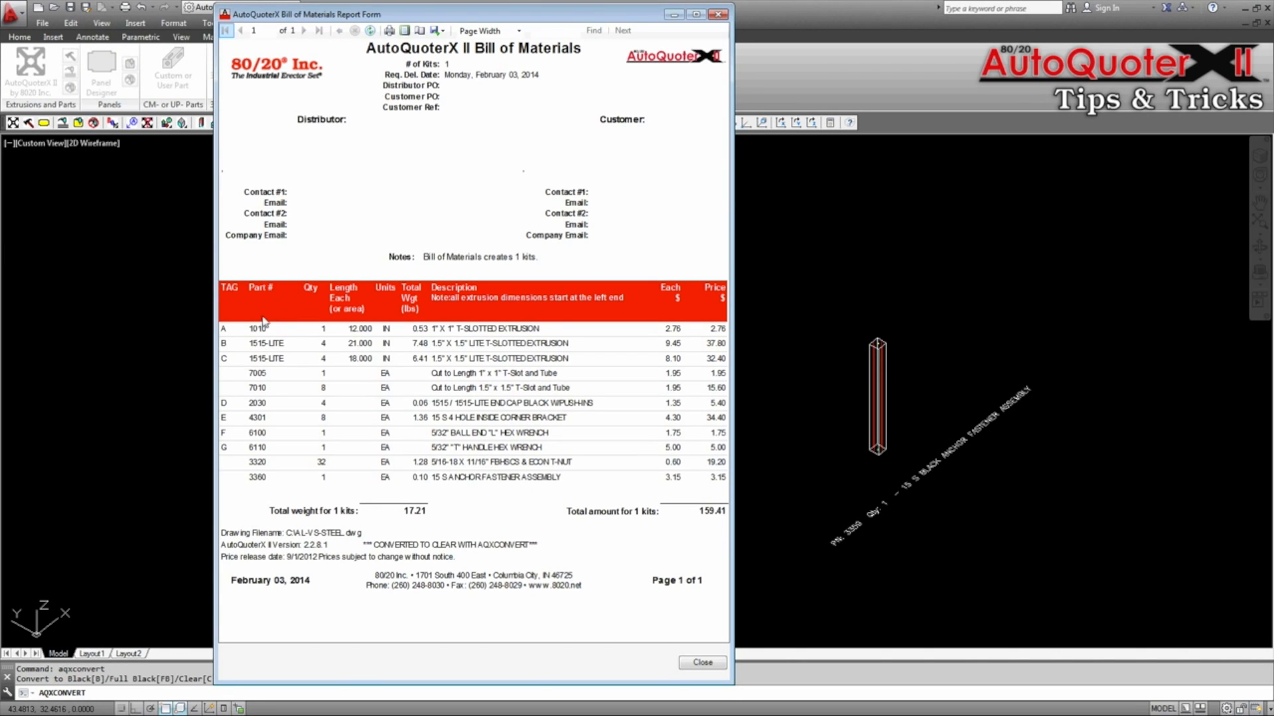
mouse_move(284, 333)
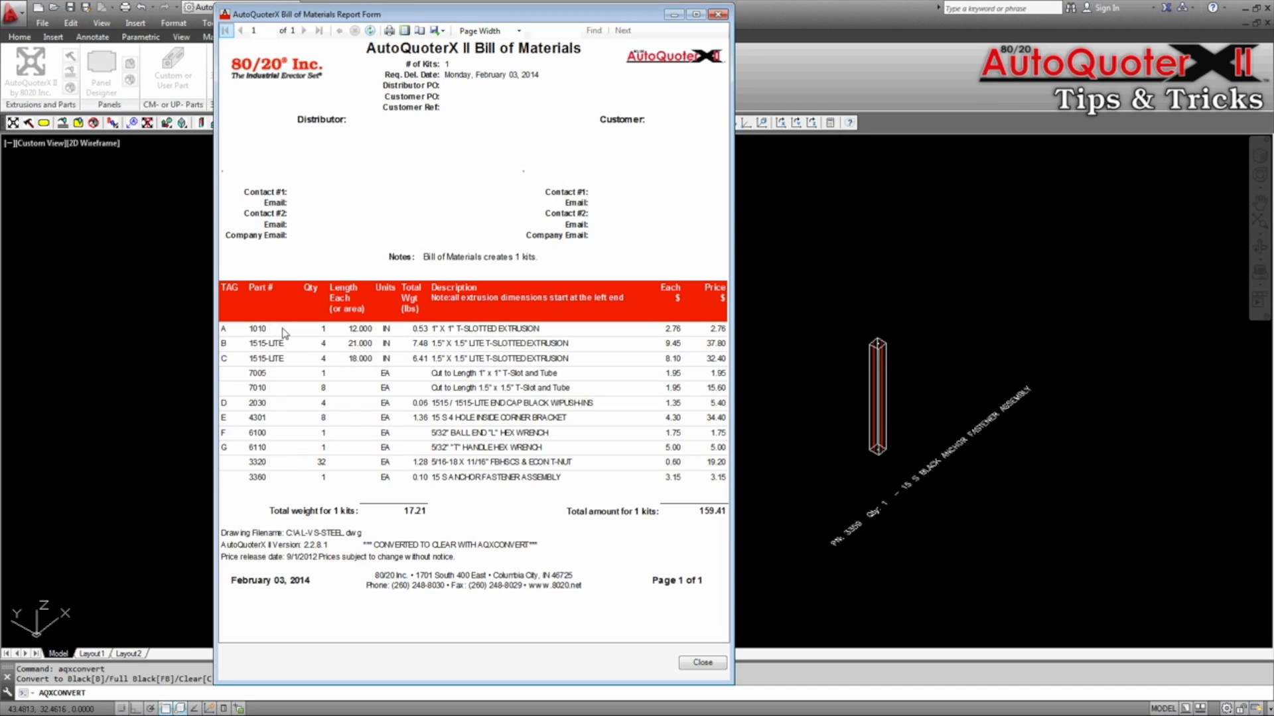
mouse_move(238, 486)
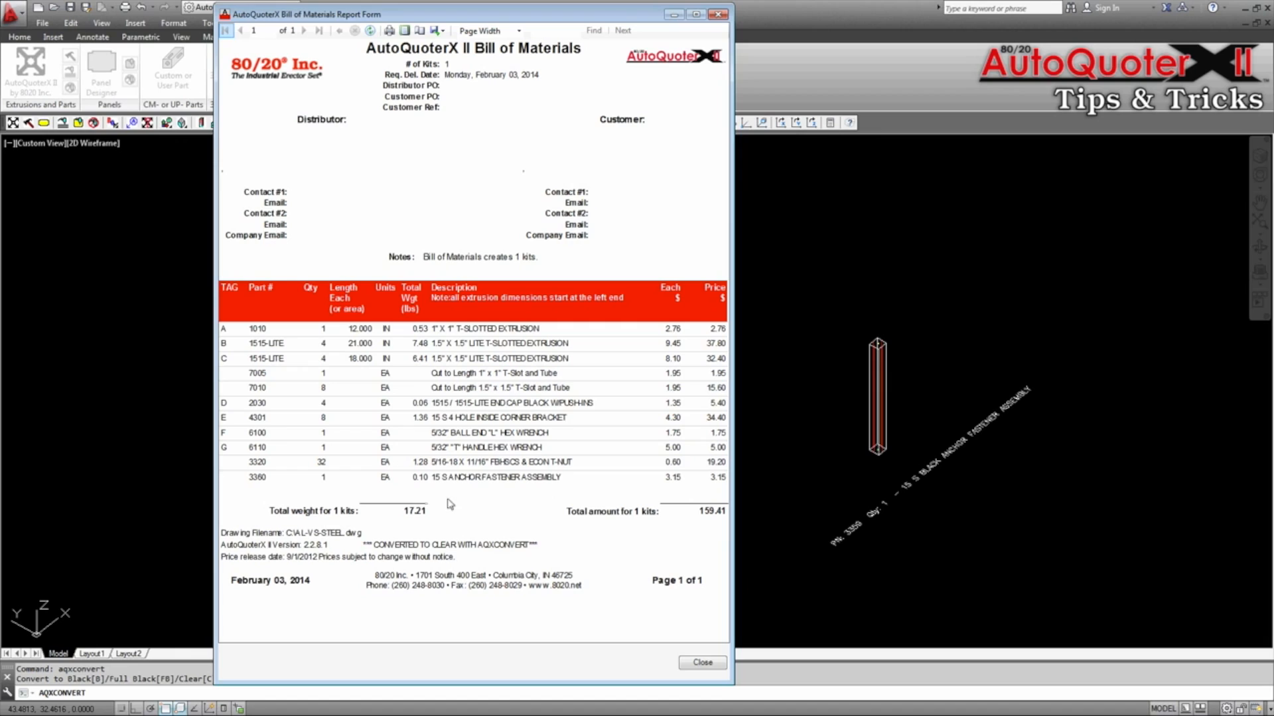
mouse_move(342, 545)
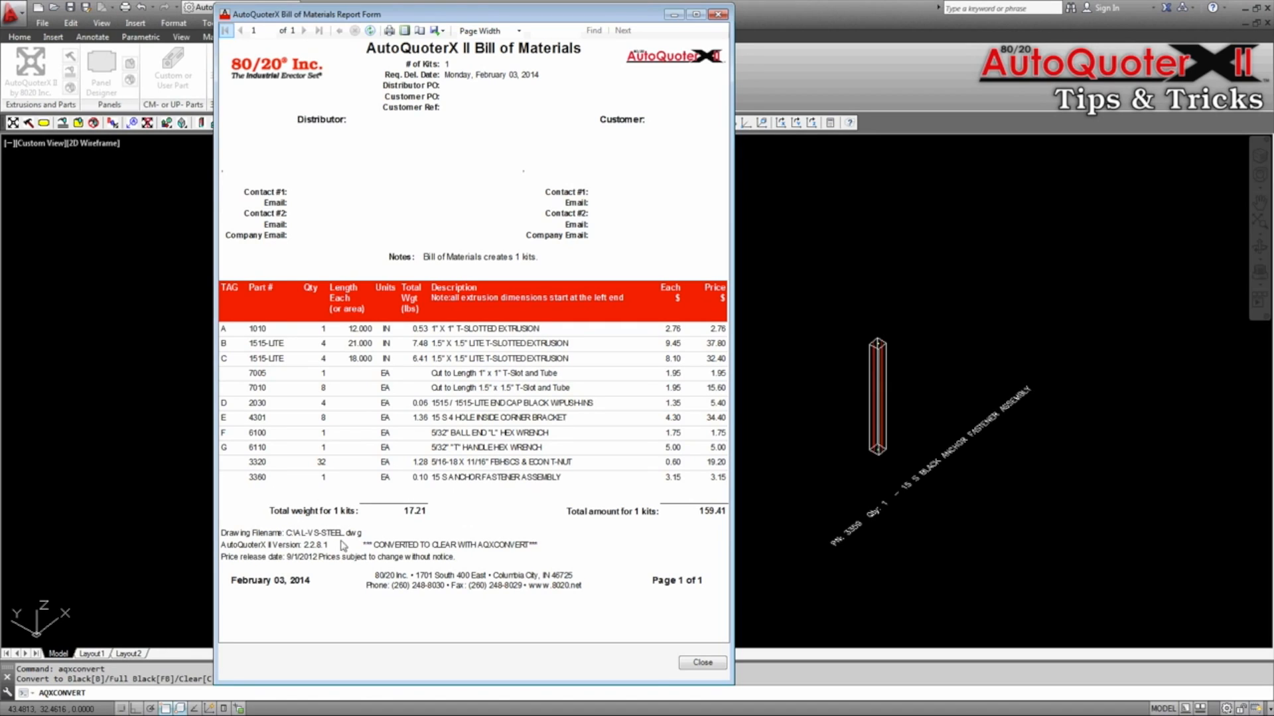
mouse_move(389, 565)
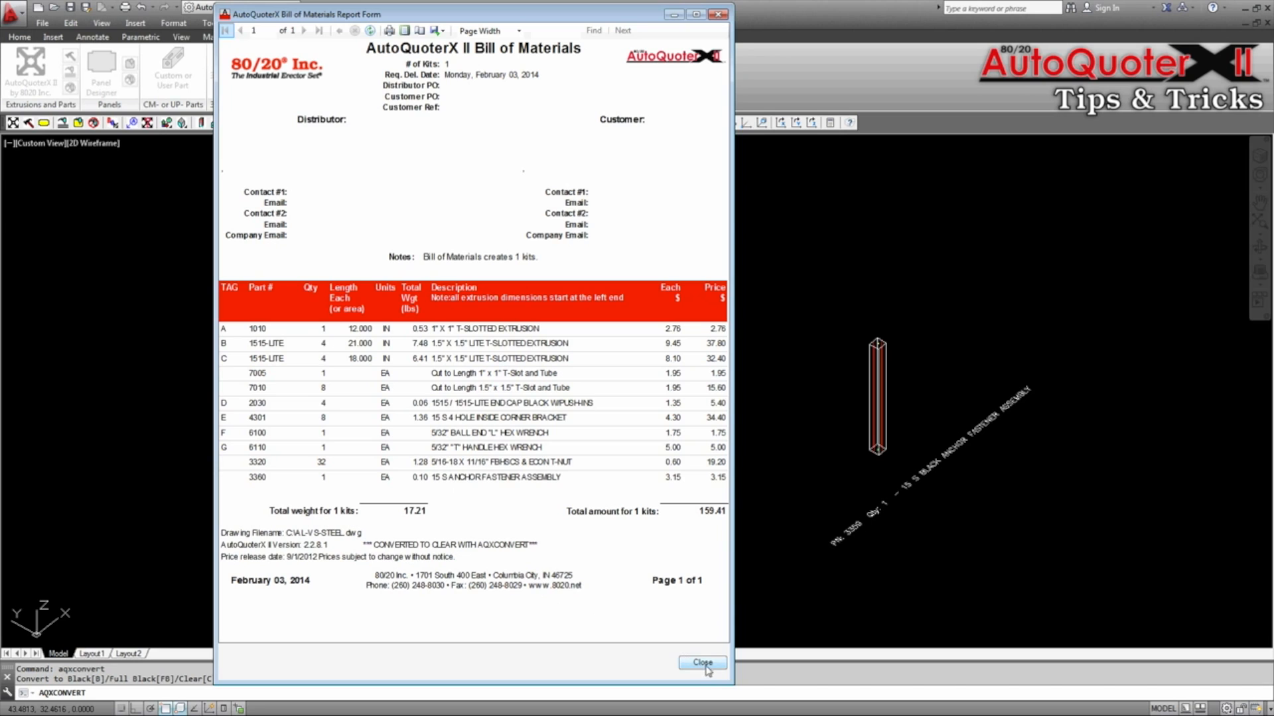
- Dismiss the clear BOM, convert the parts to Black with AQXCONVERT and close the resulting report
click(701, 663)
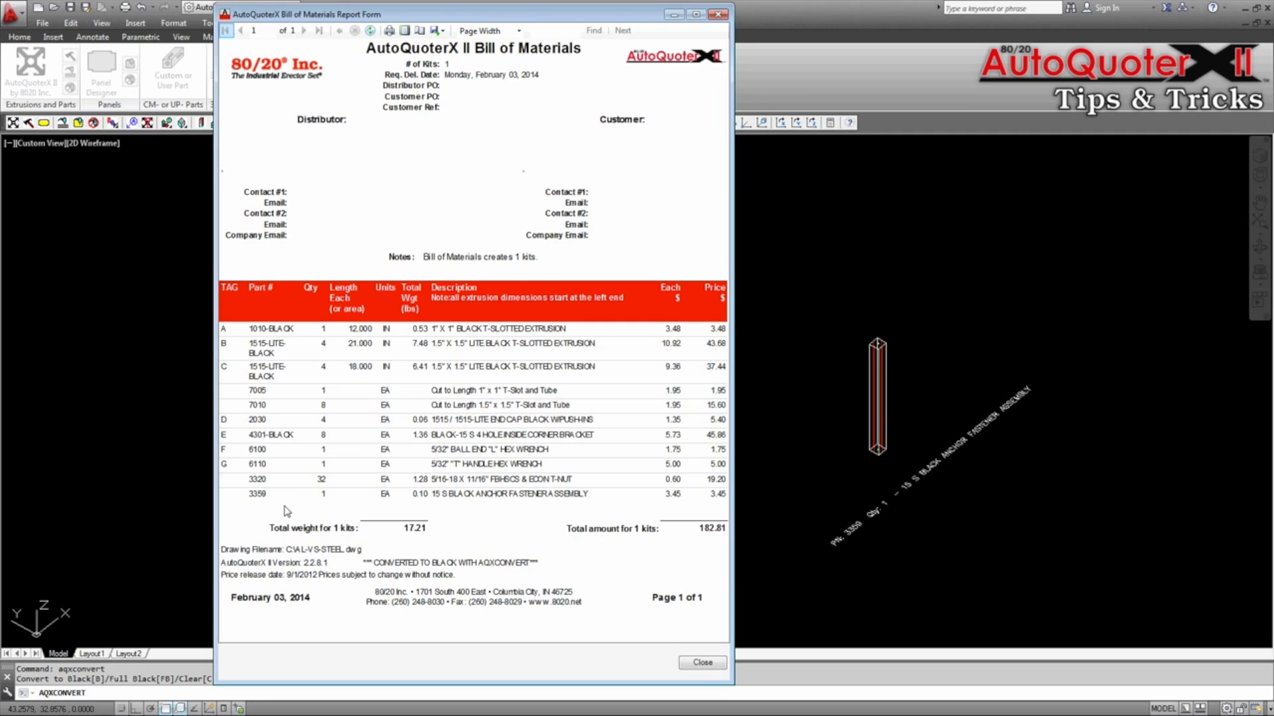
mouse_move(532, 579)
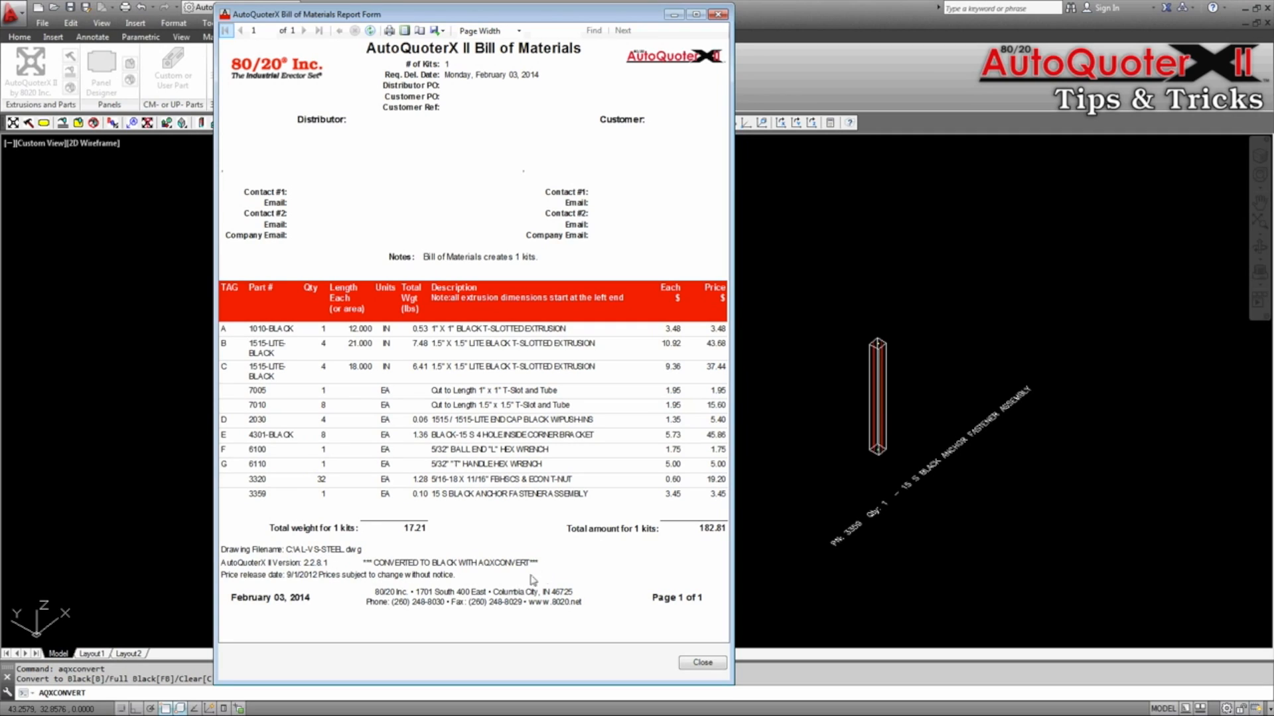
mouse_move(602, 610)
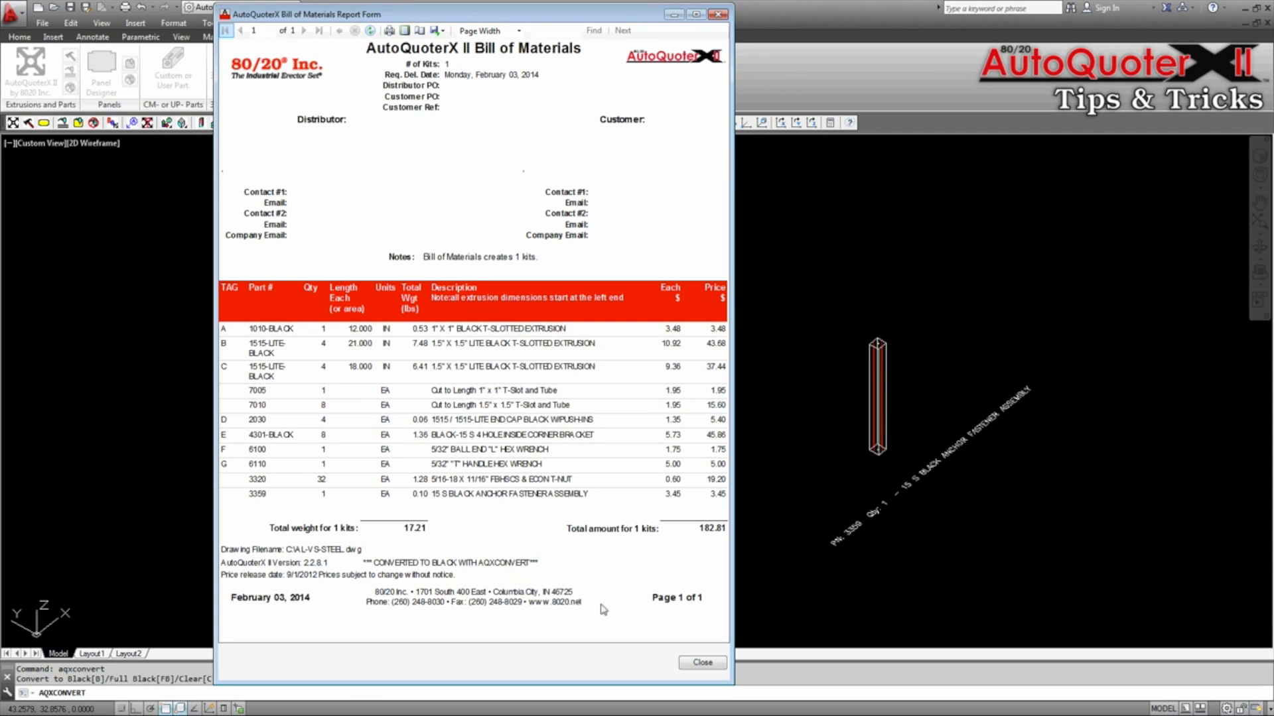
click(701, 662)
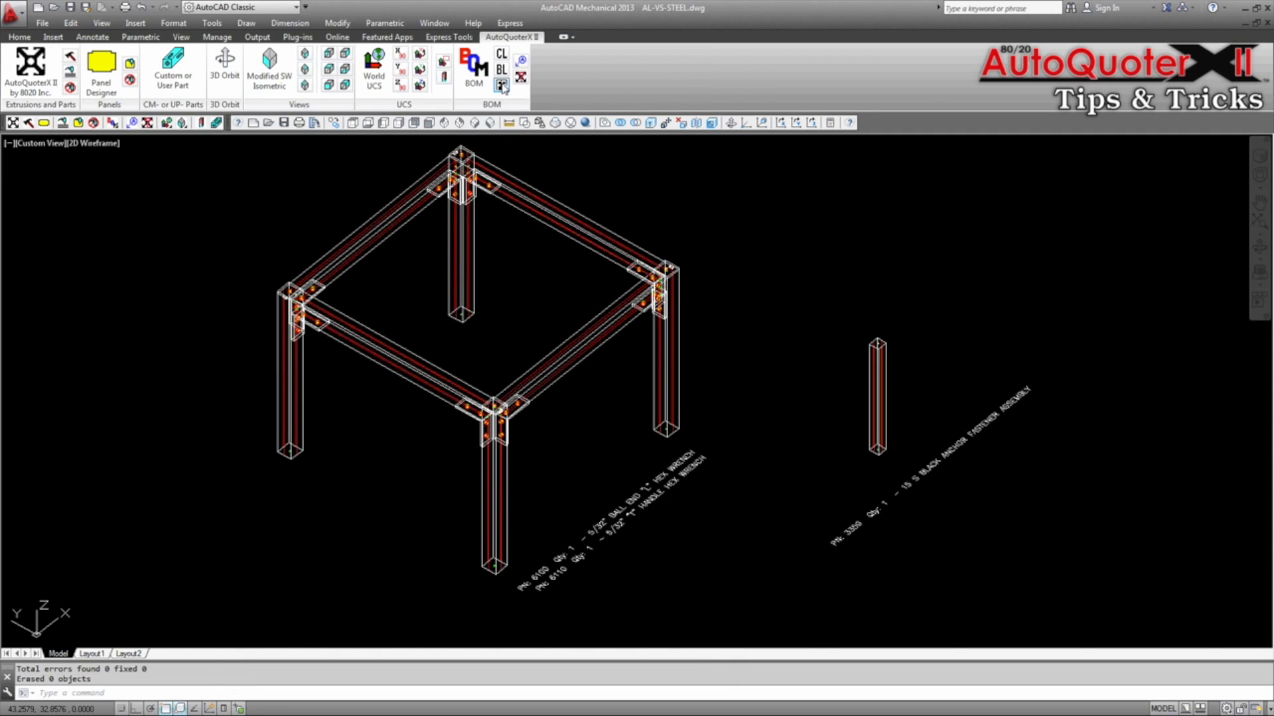
- Convert the parts to Full Black with AQXCONVERT, review the $213.17 BOM and close it
click(502, 85)
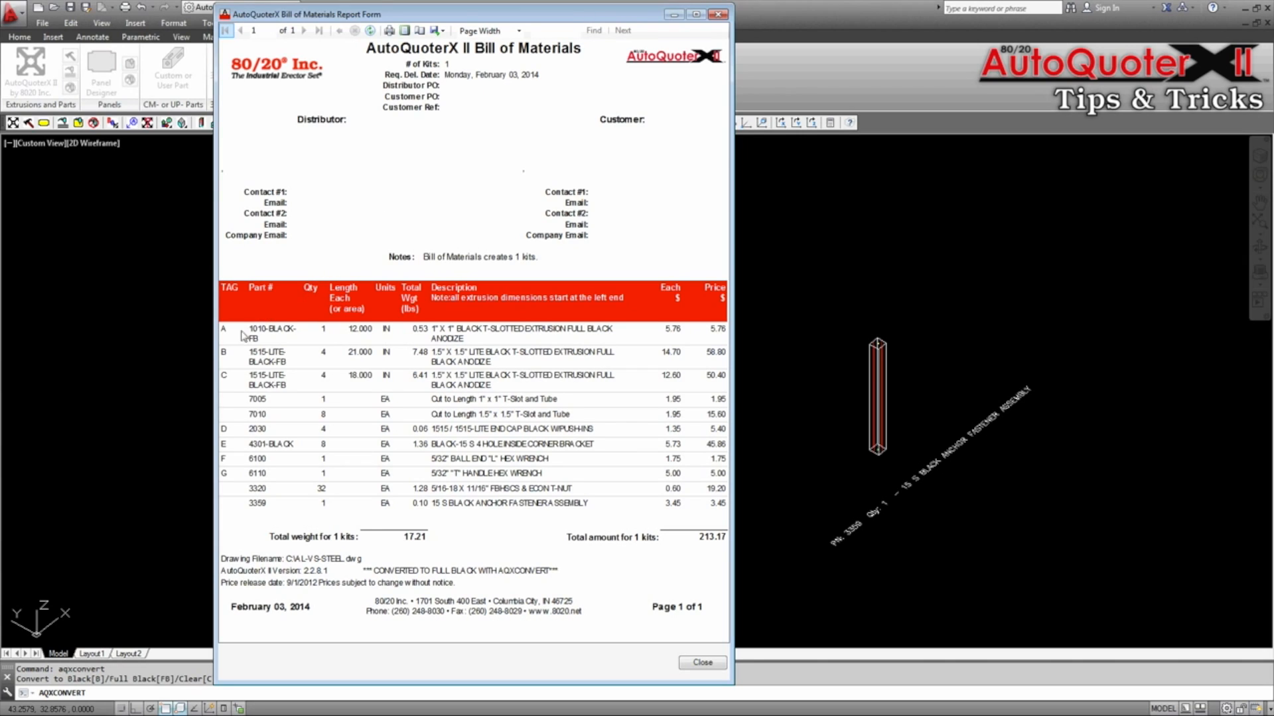
mouse_move(298, 371)
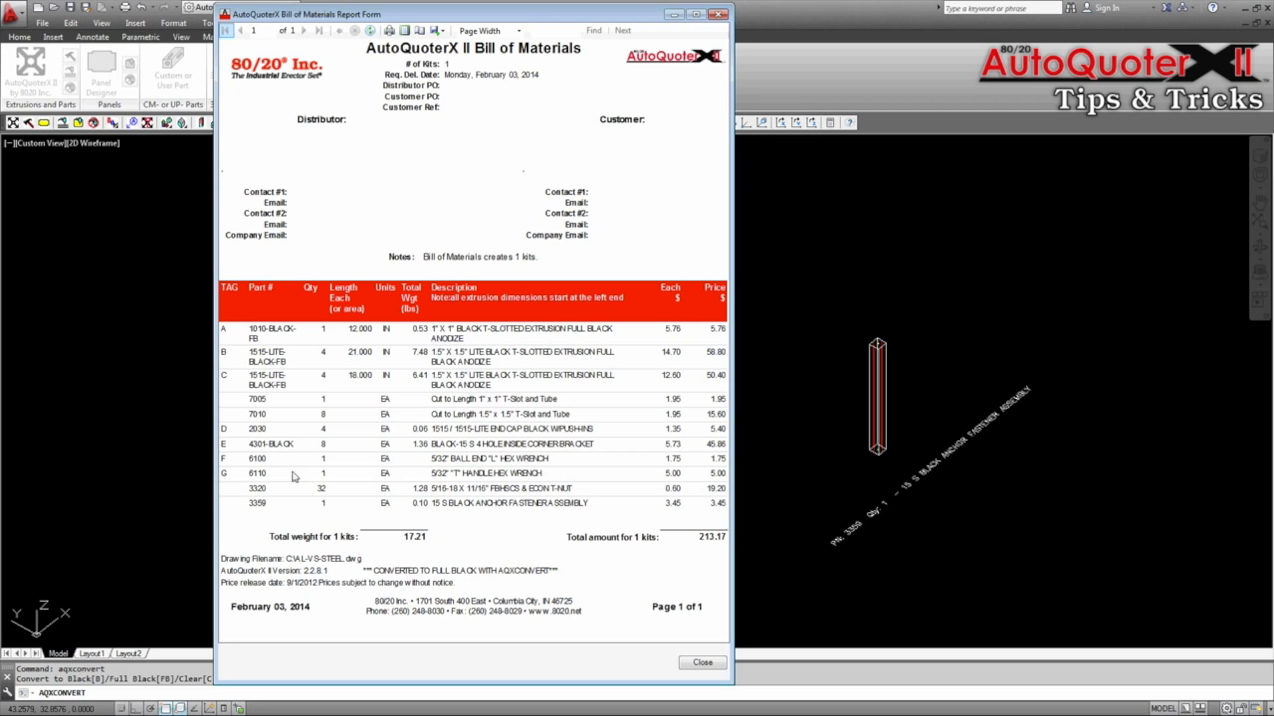
mouse_move(282, 516)
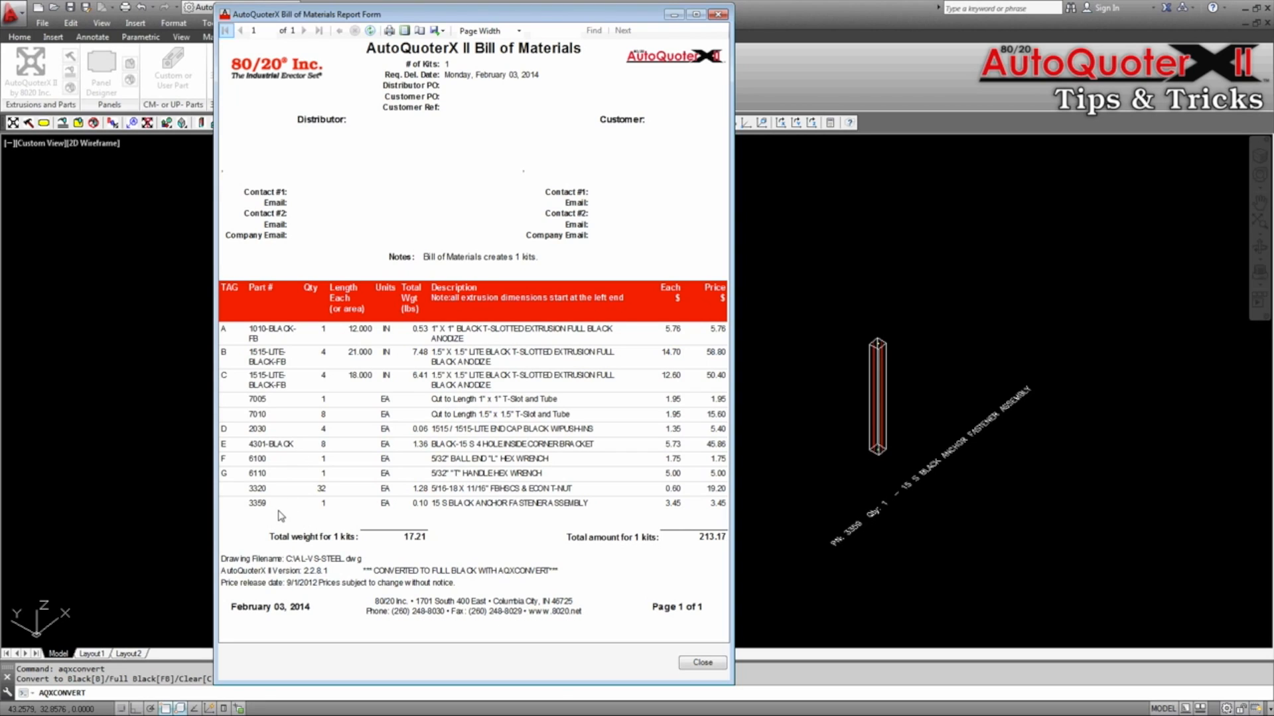
mouse_move(573, 618)
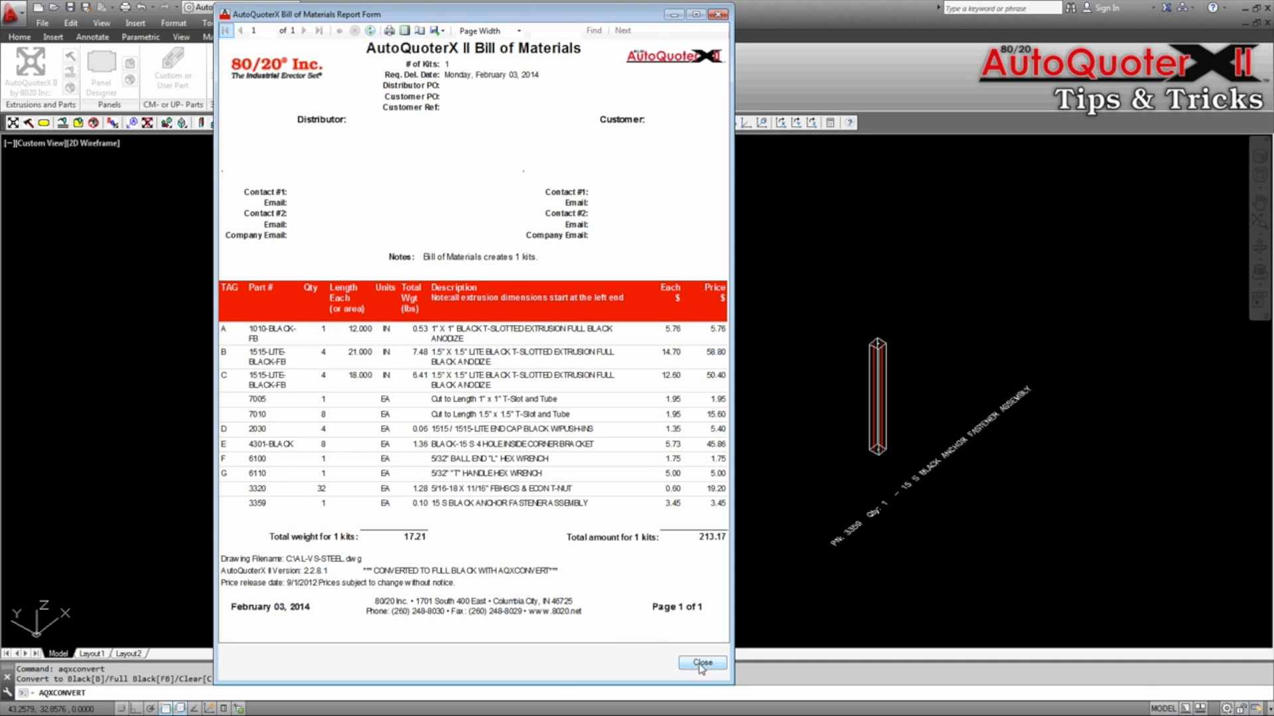
click(700, 662)
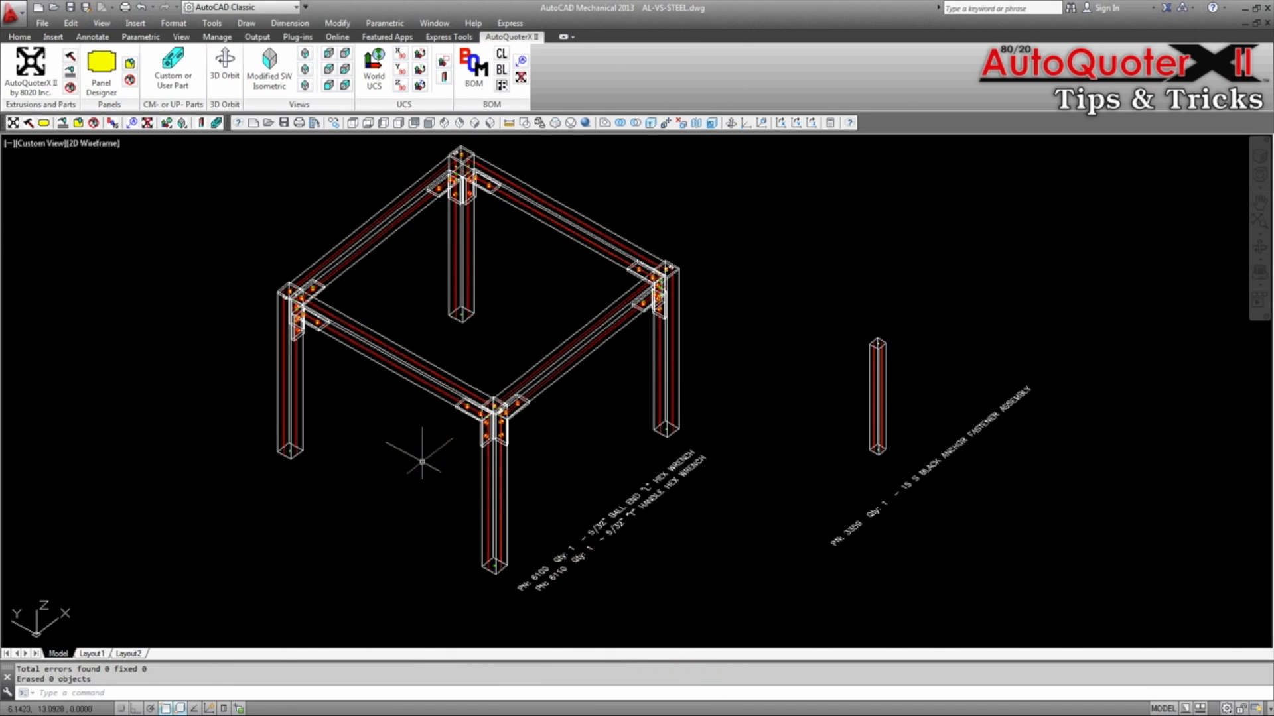
mouse_move(231, 262)
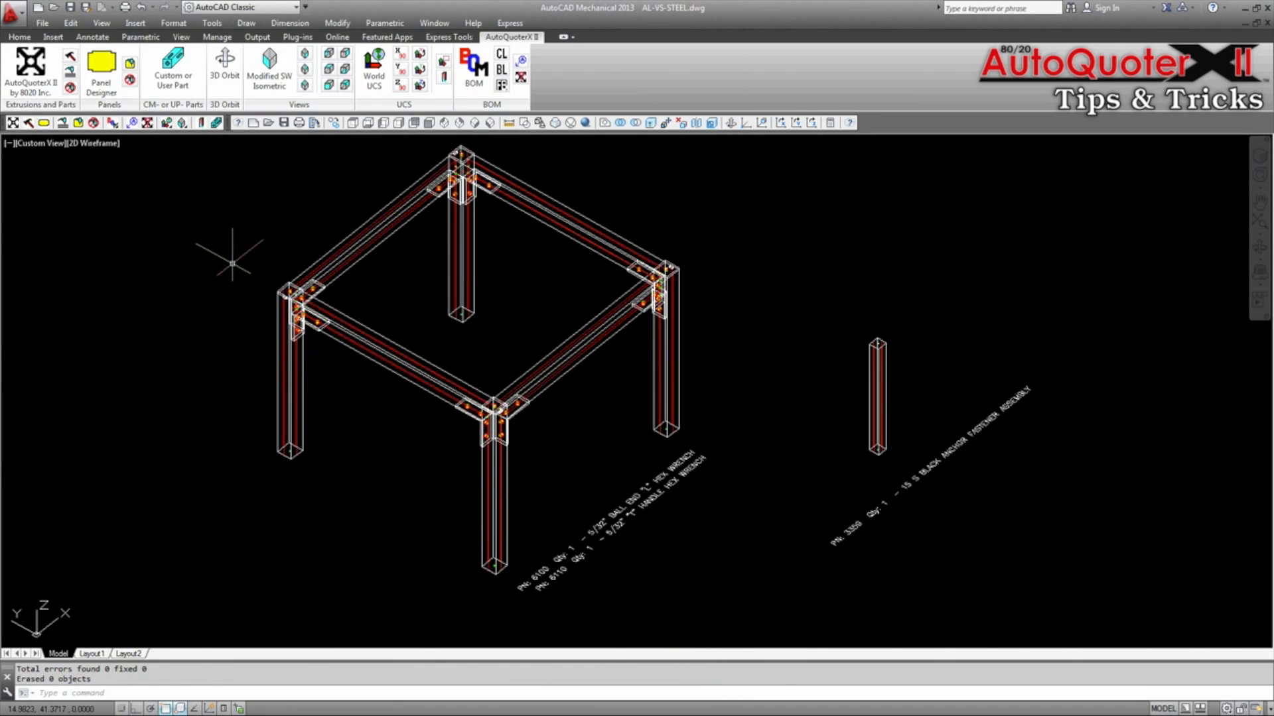
mouse_move(231, 268)
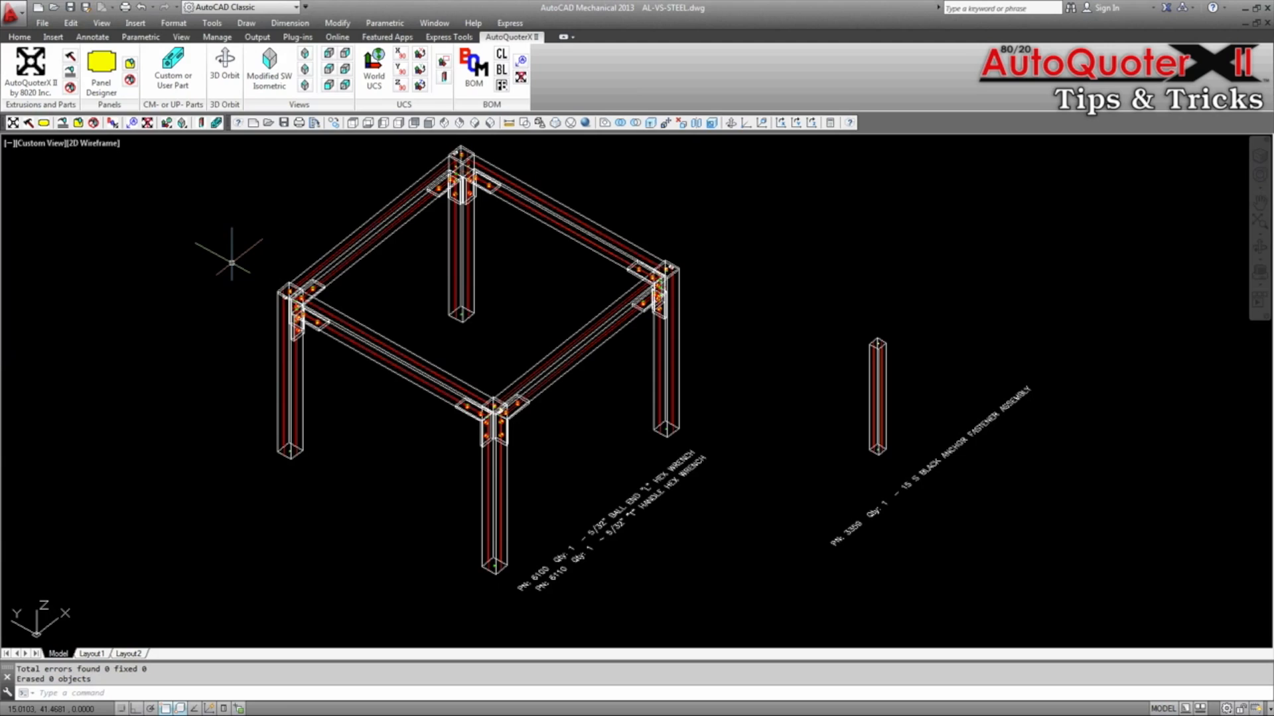